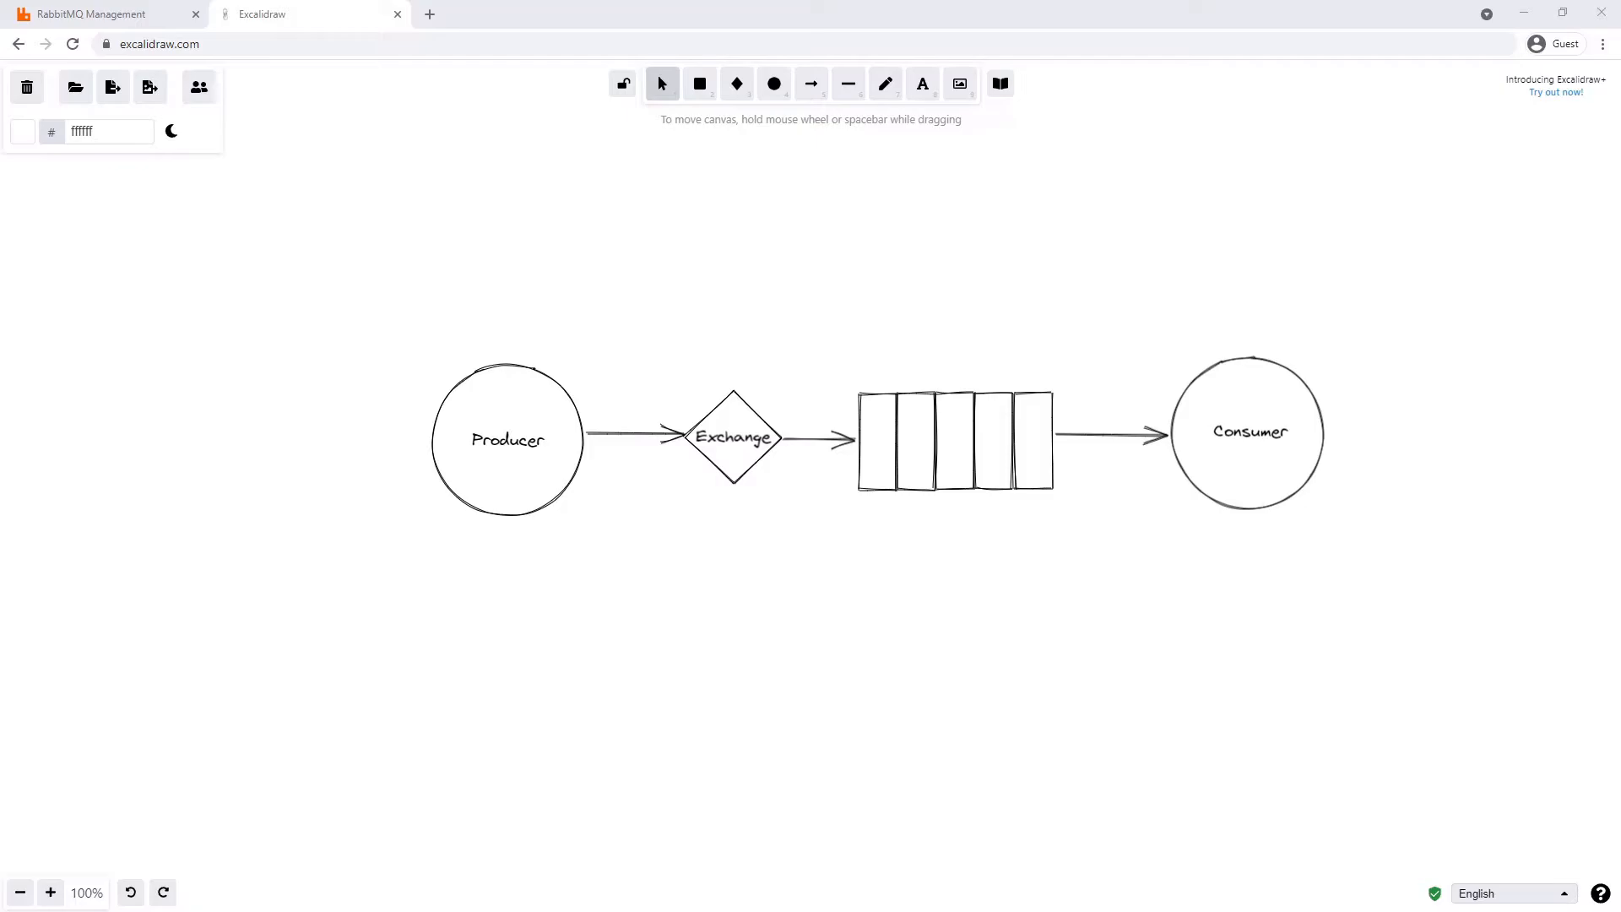
Freehand-write 'User Created' with the pencil above the Producer-to-Exchange arrow
left_click(884, 84)
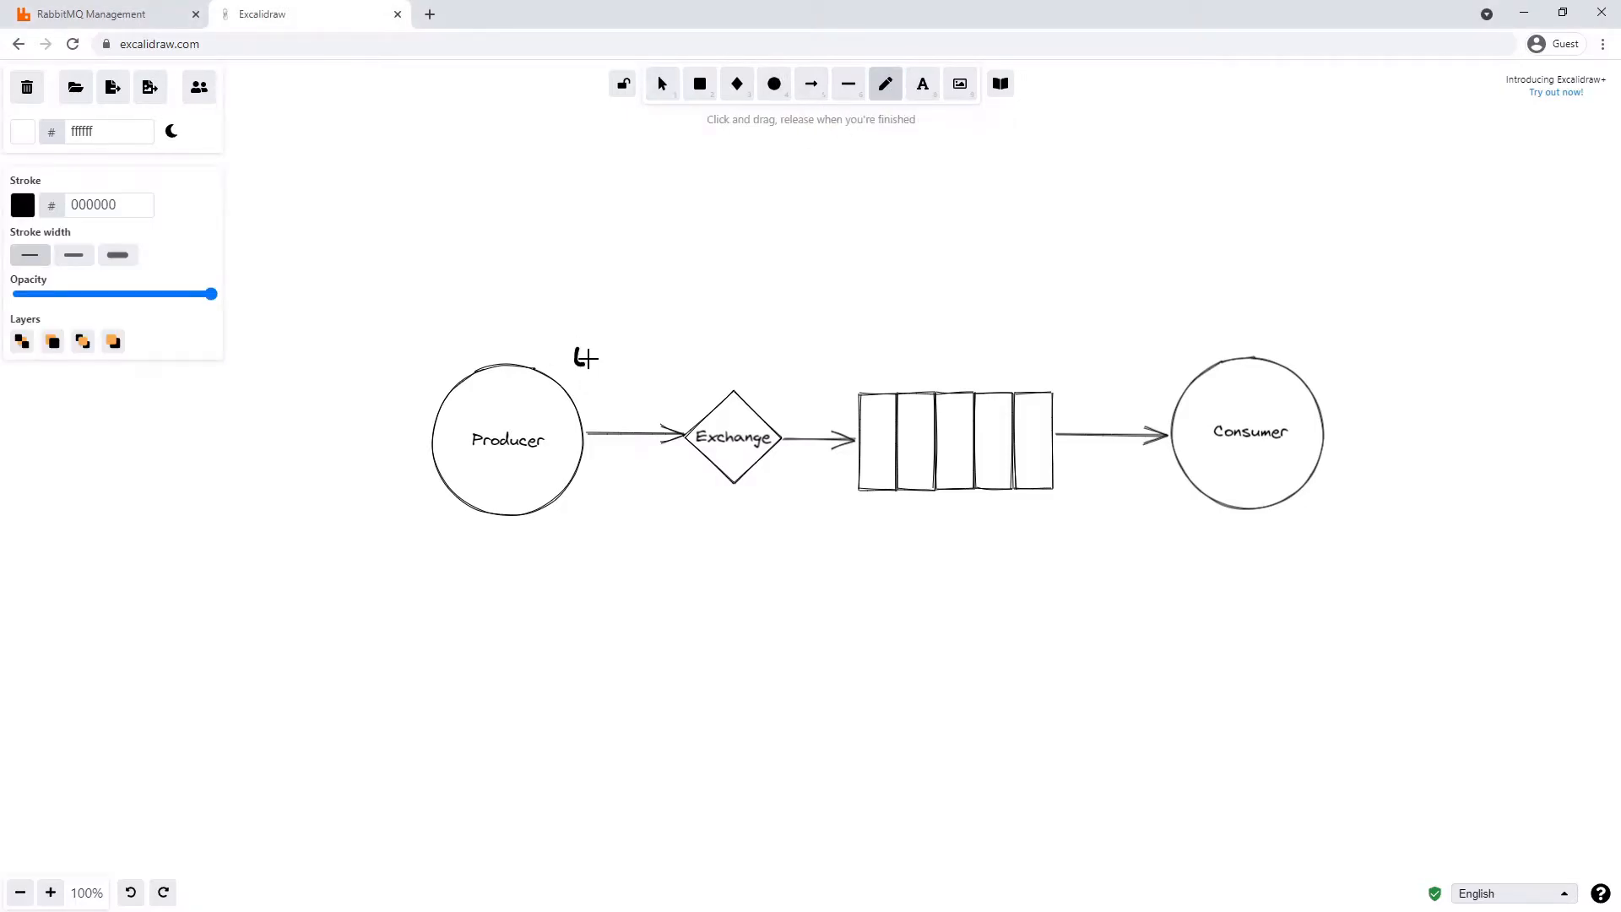
type("User")
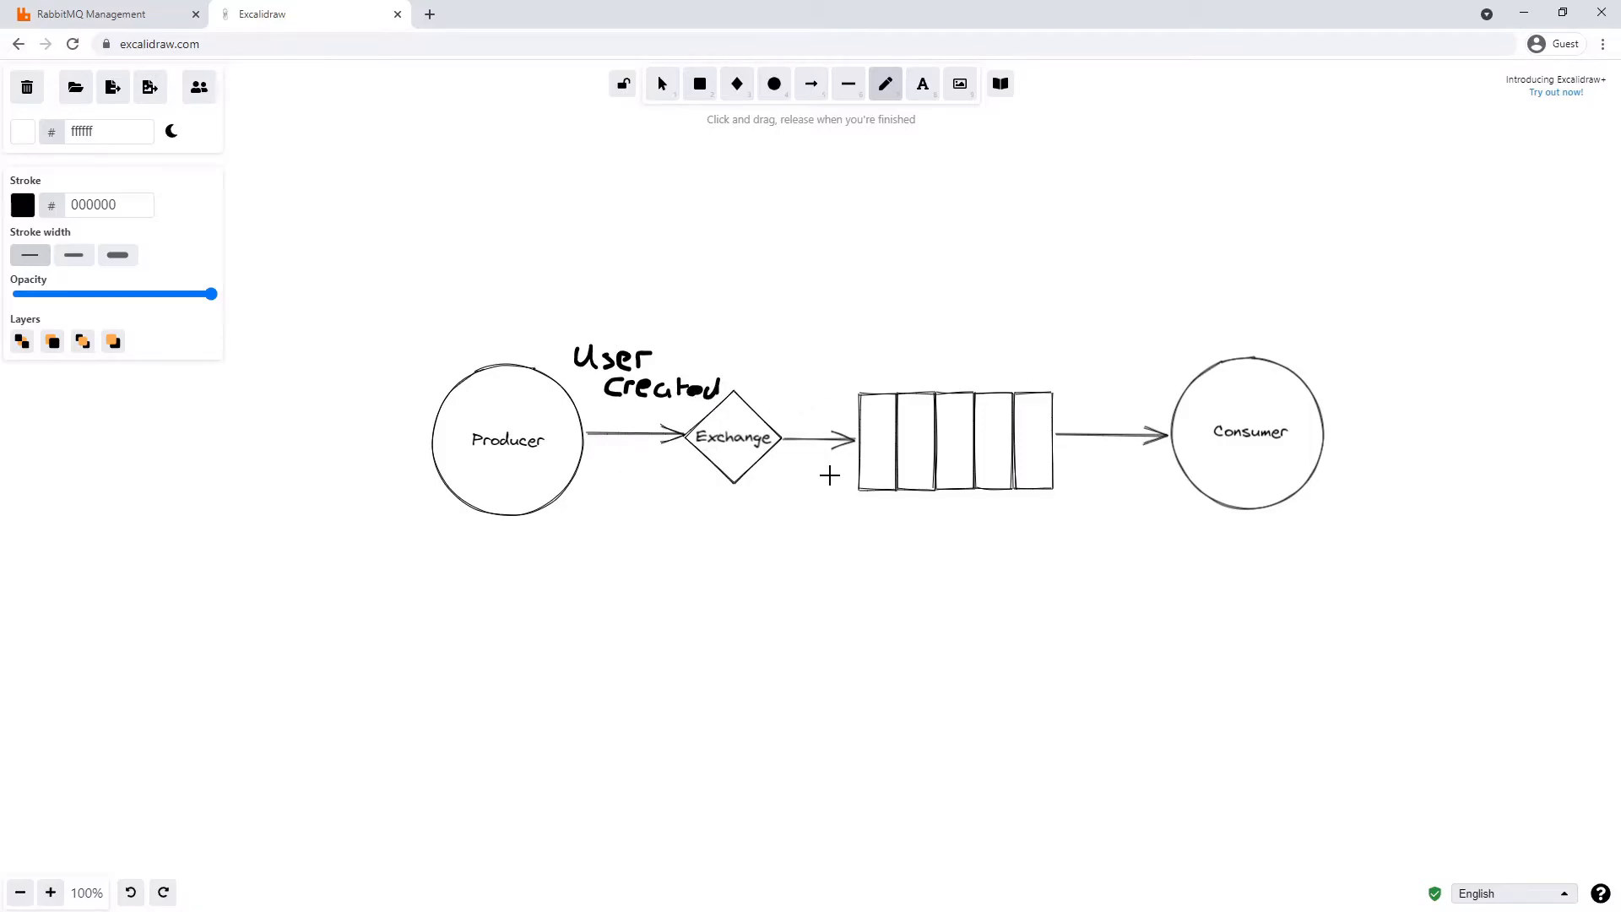
mouse_move(996, 419)
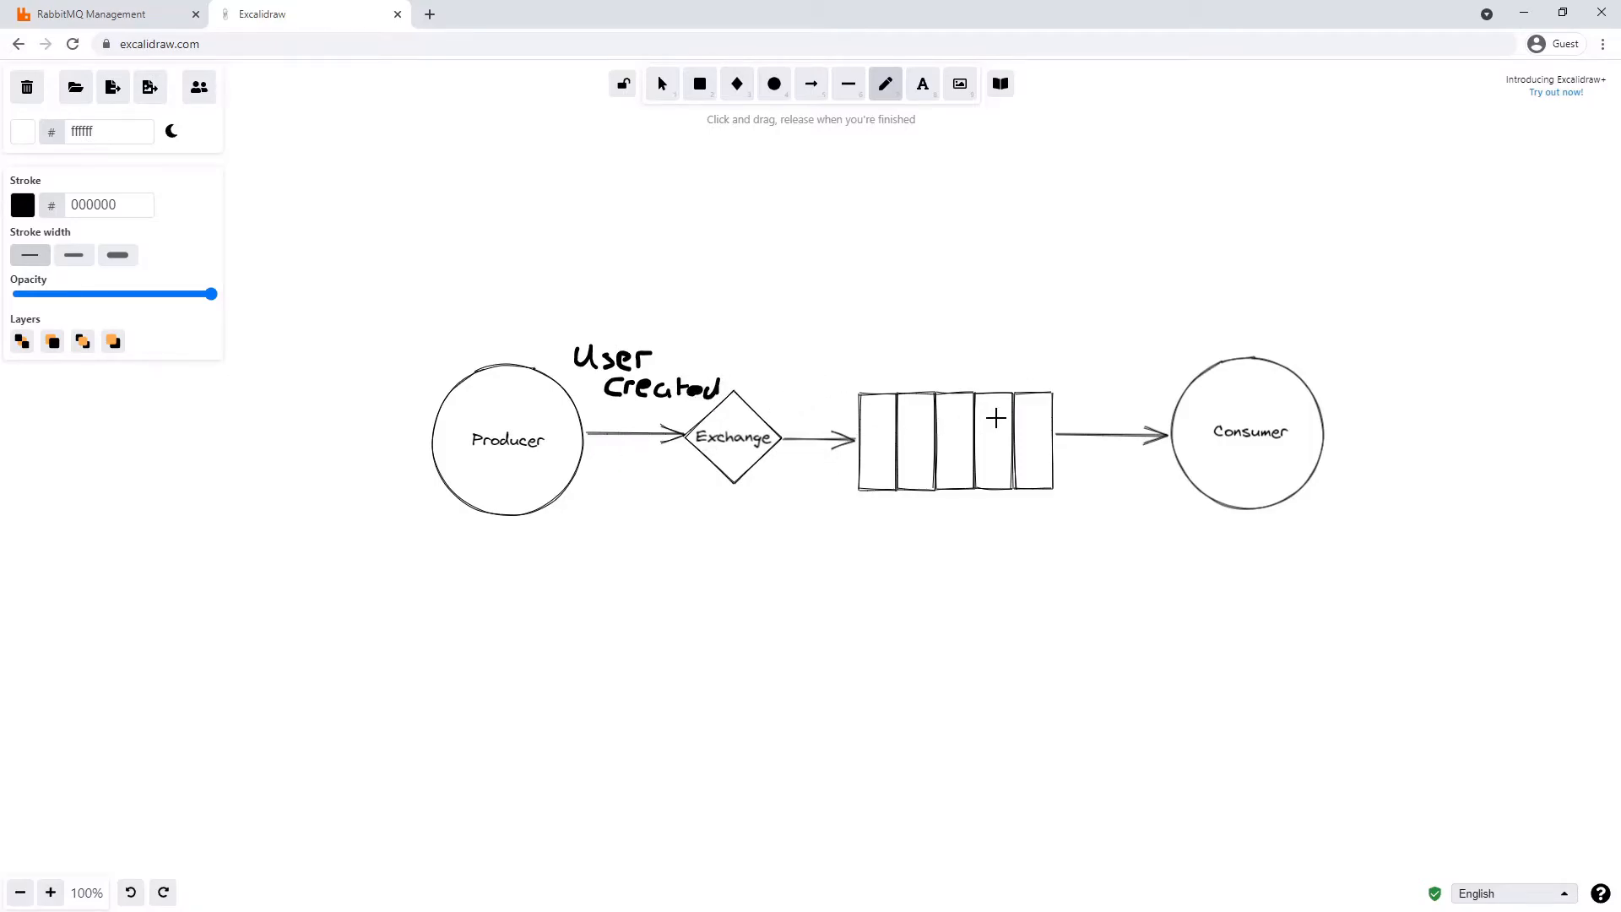
End freehand drawing by clicking on the canvas near the Consumer circle
left_click(1248, 433)
type("User Info Service")
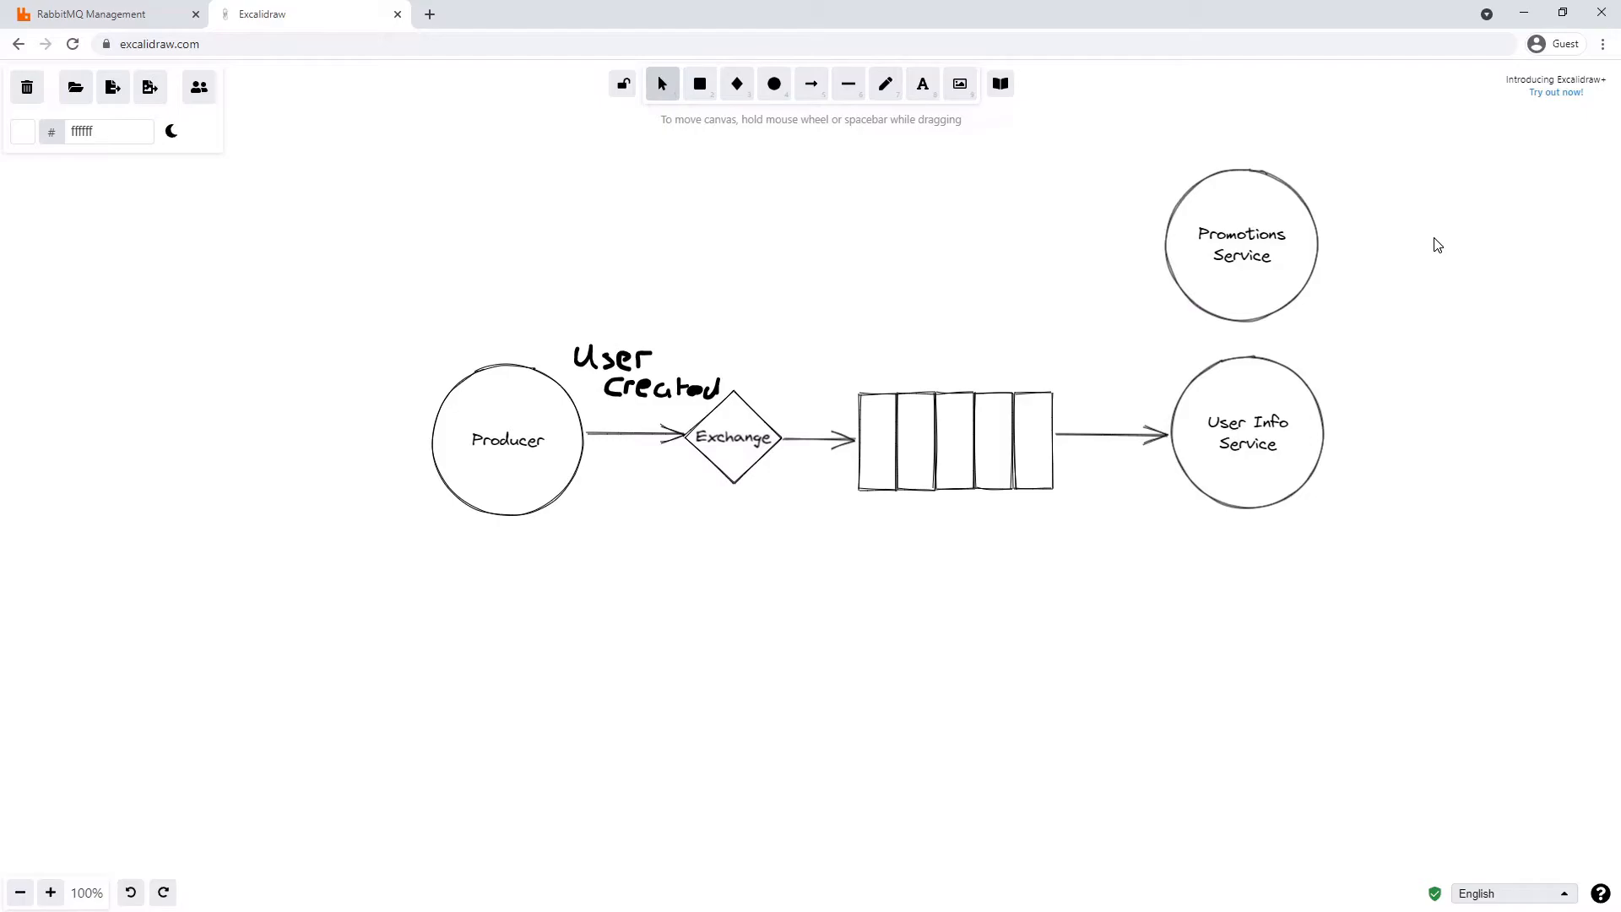
Select the Exchange label and enter text editing to relabel it 'Fanout Exchange'
left_click(733, 436)
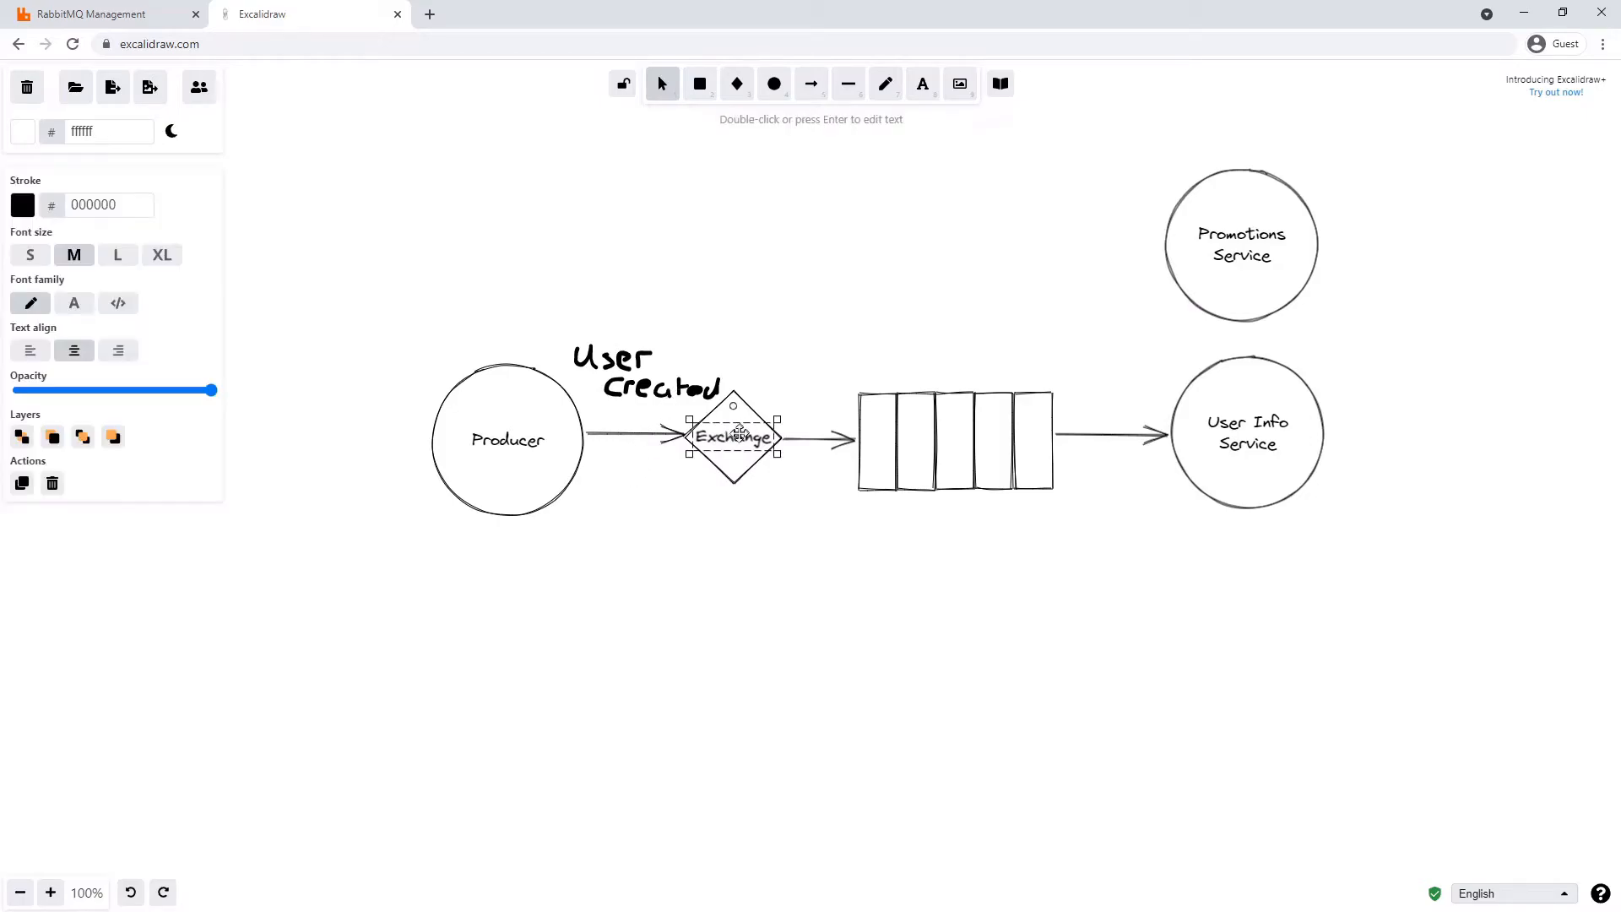
left_click(1437, 245)
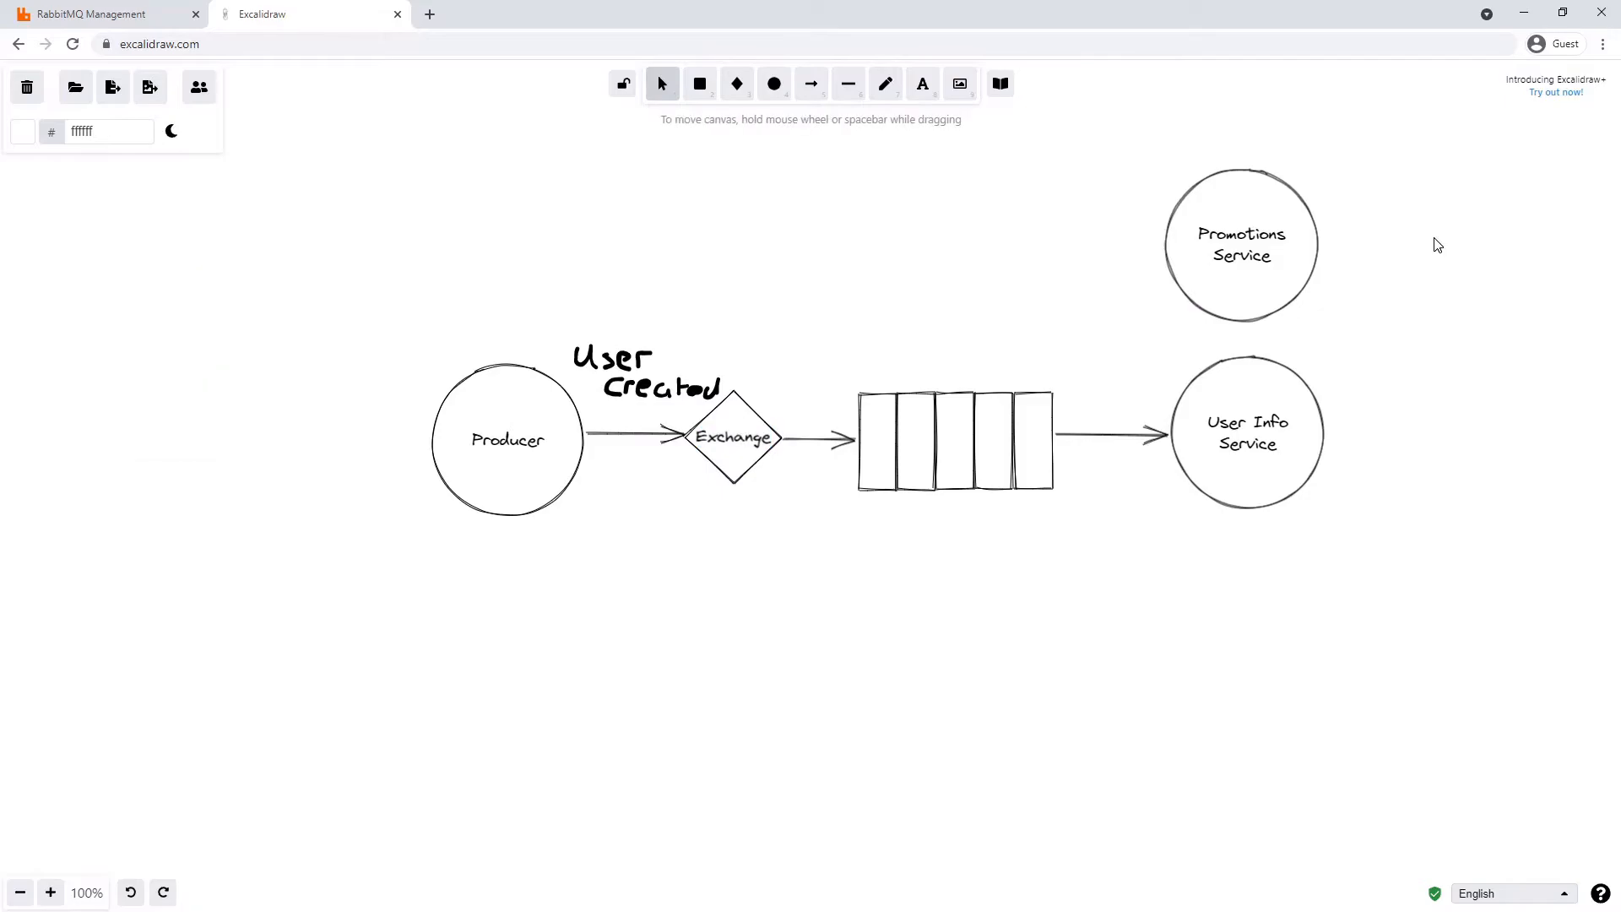
double_click(733, 436)
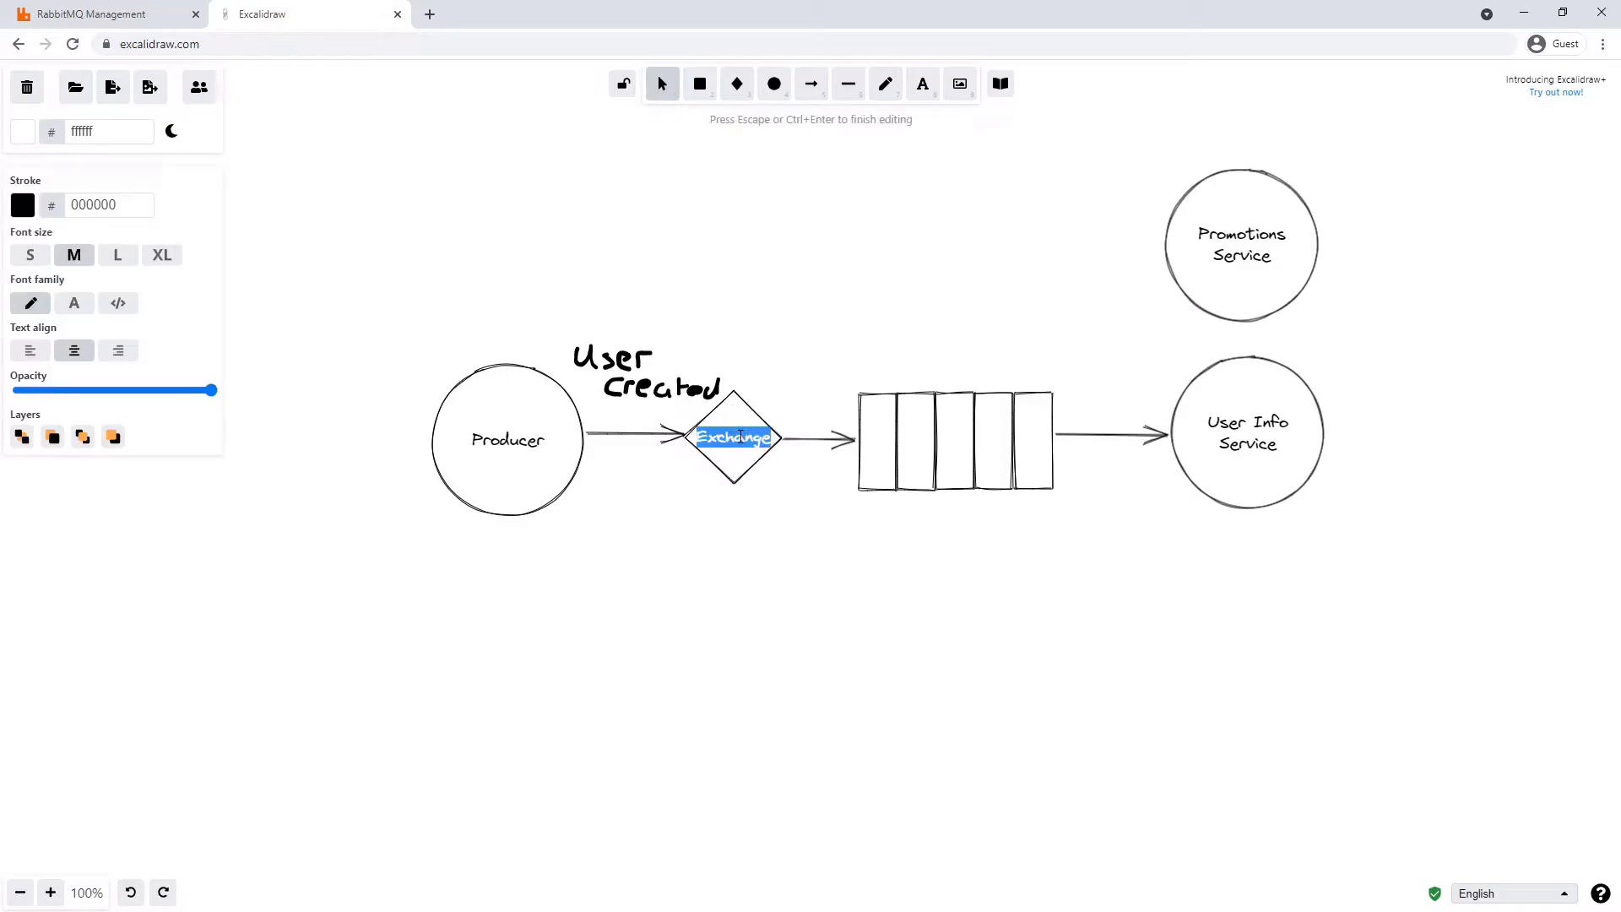
key("Escape")
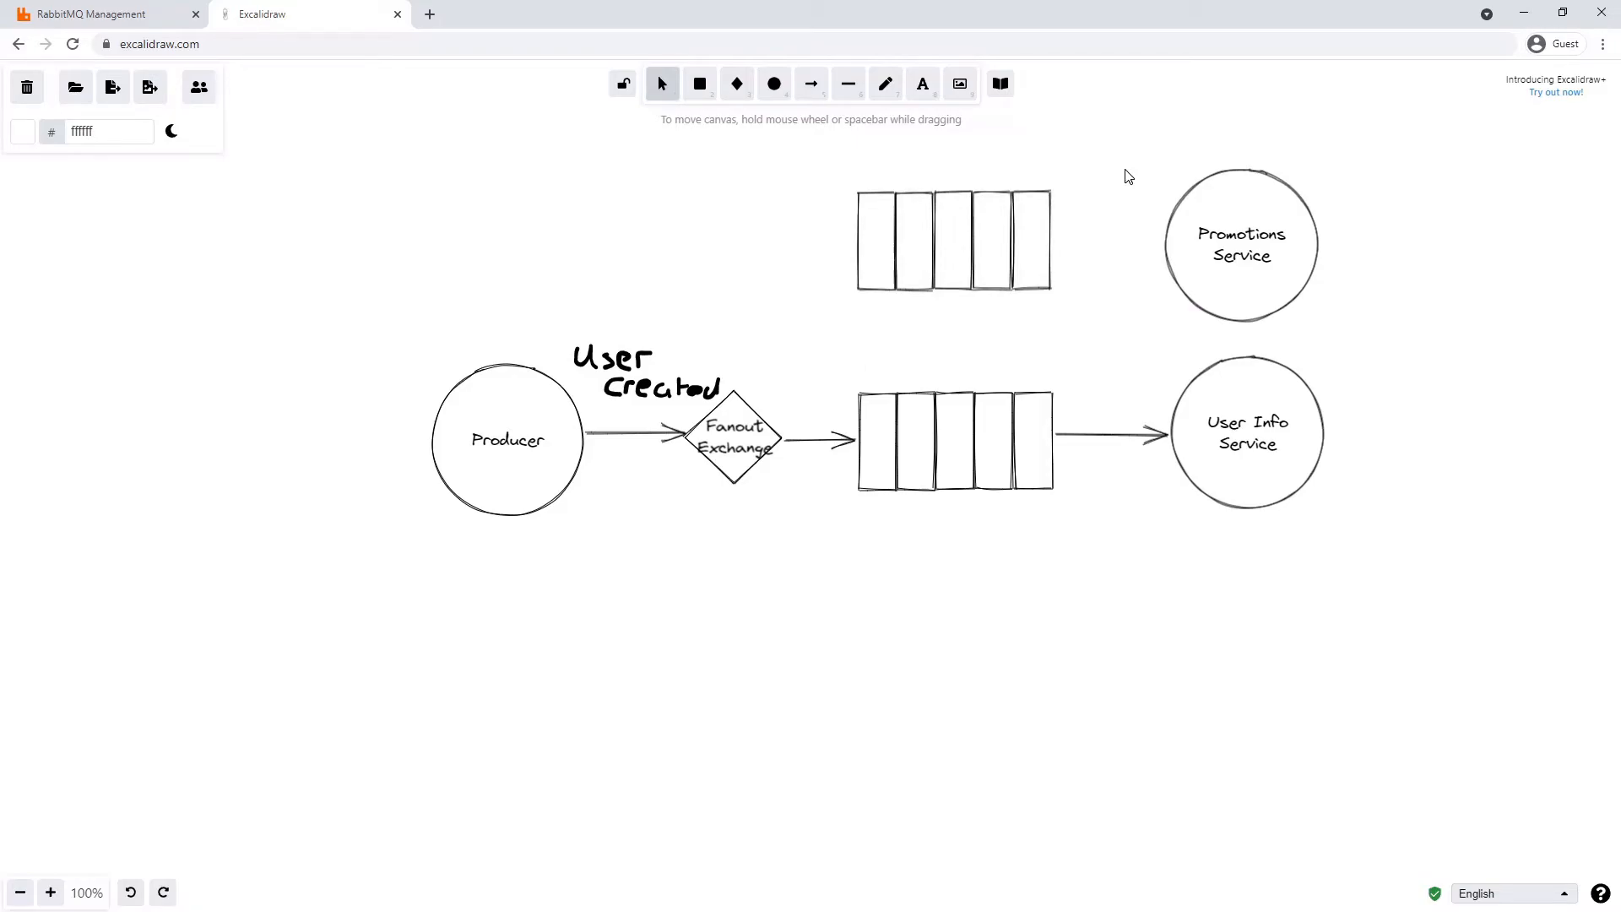
Start an arrow from the exchange to the upper queue
left_click(811, 84)
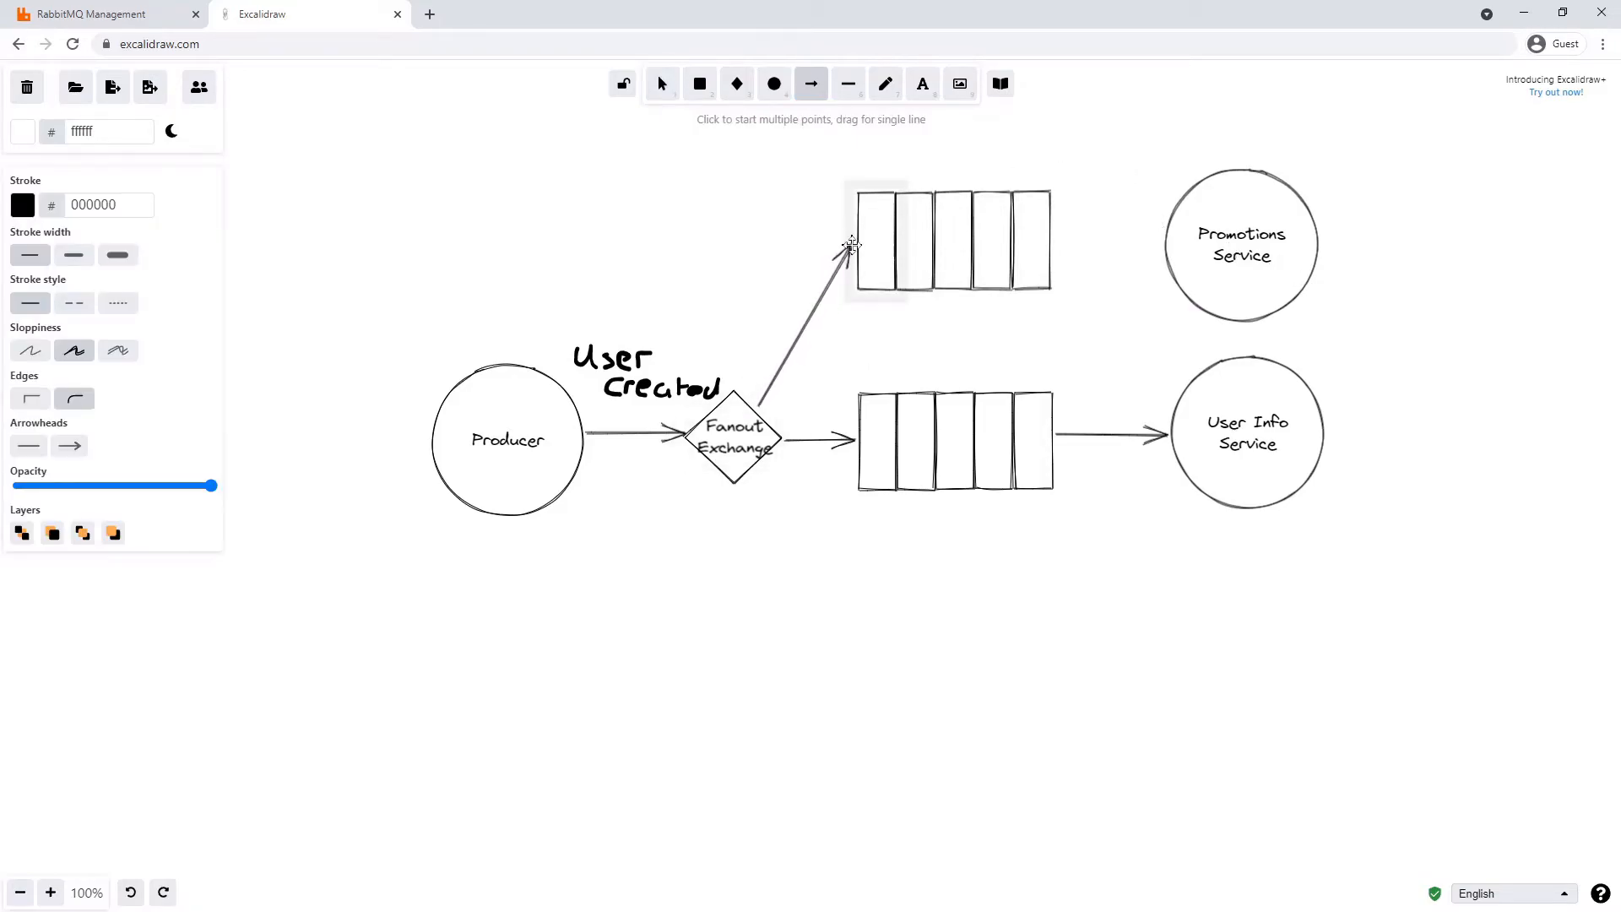
left_click(662, 84)
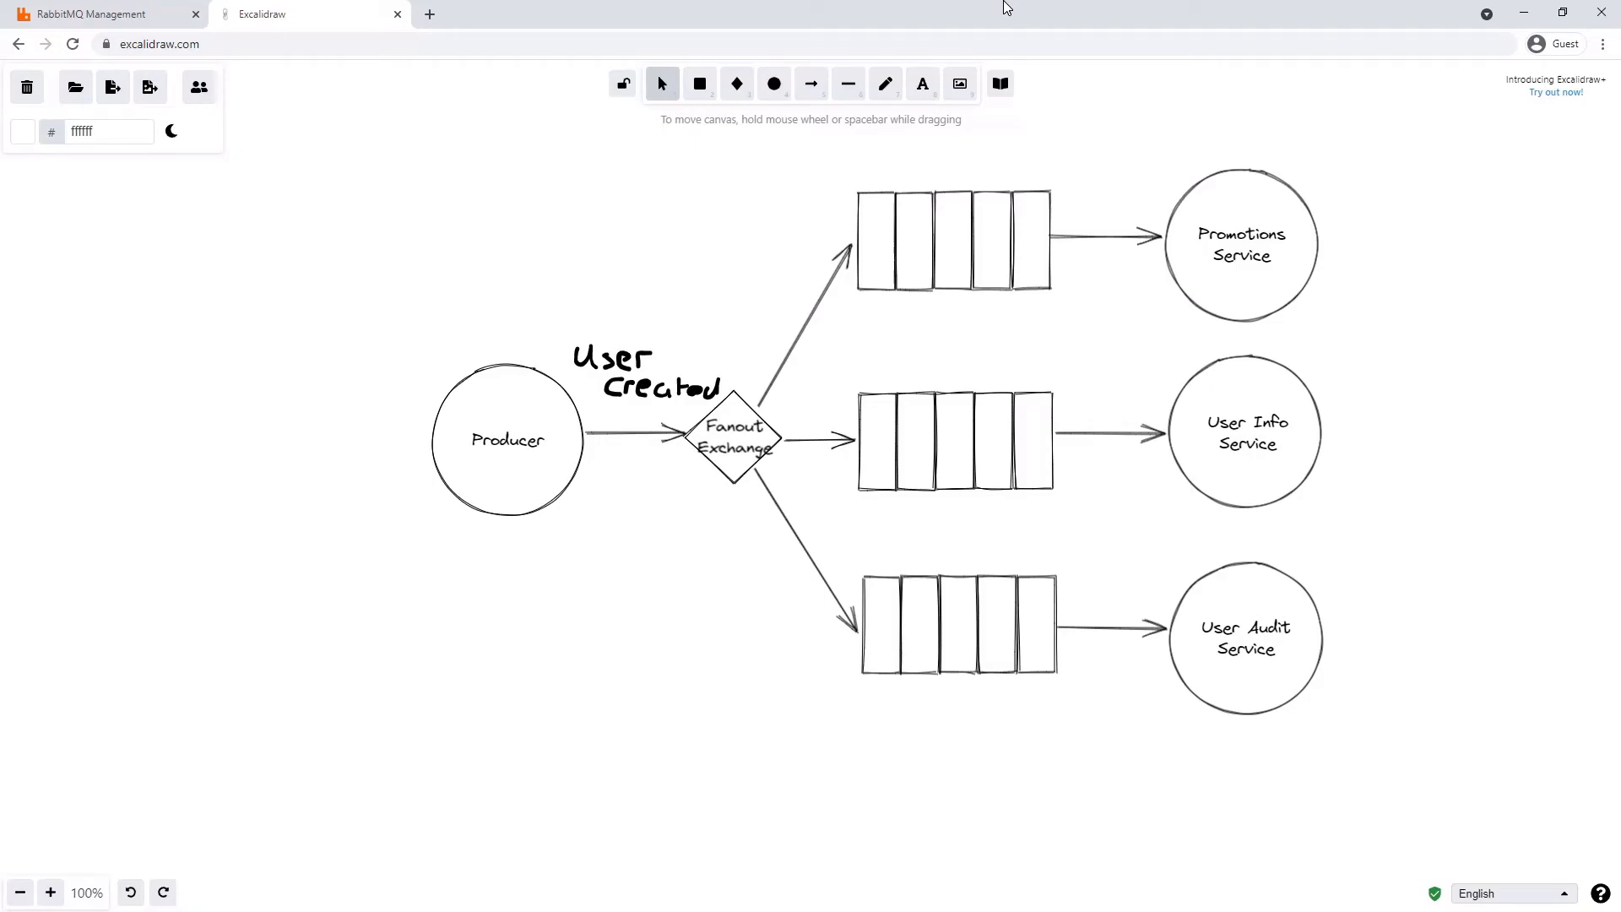
mouse_move(634, 8)
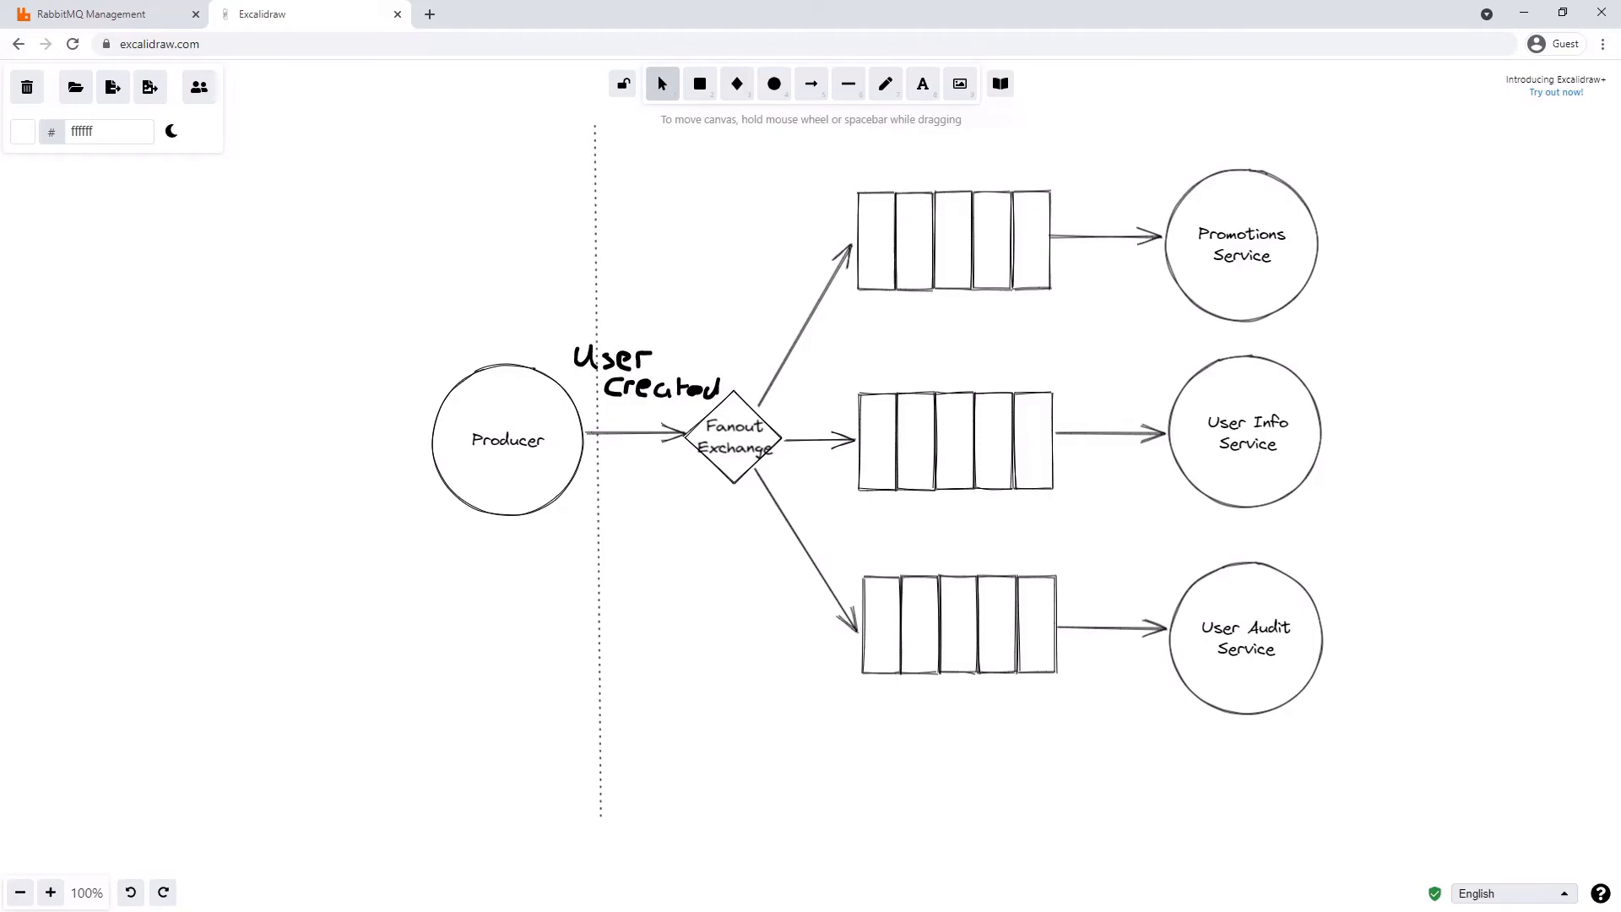
mouse_move(729, 430)
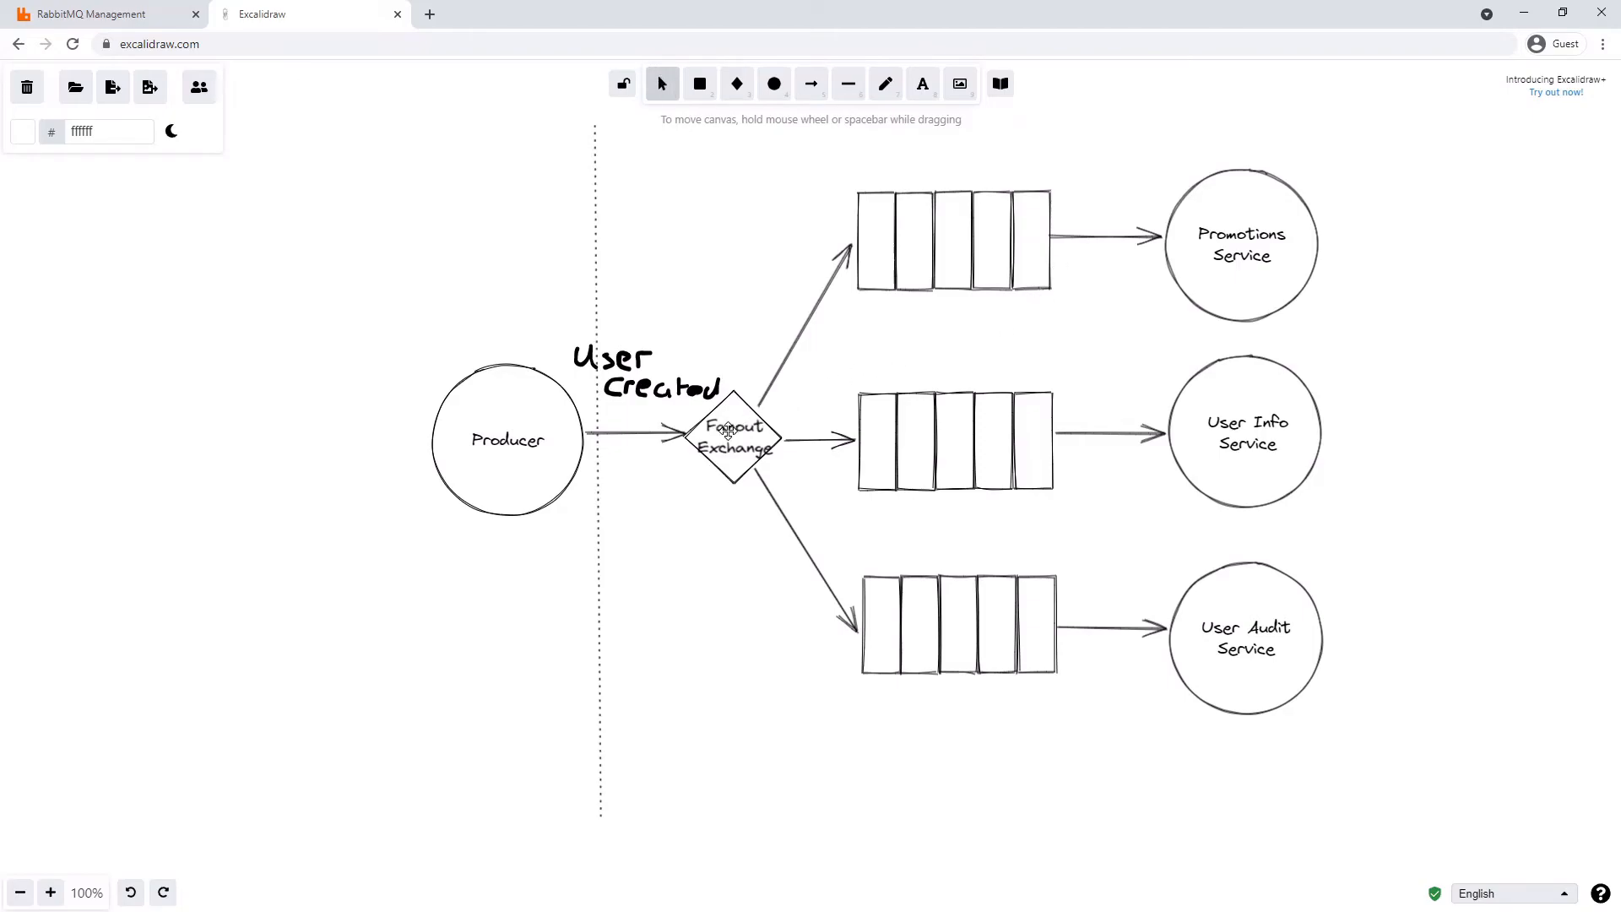
mouse_move(720, 172)
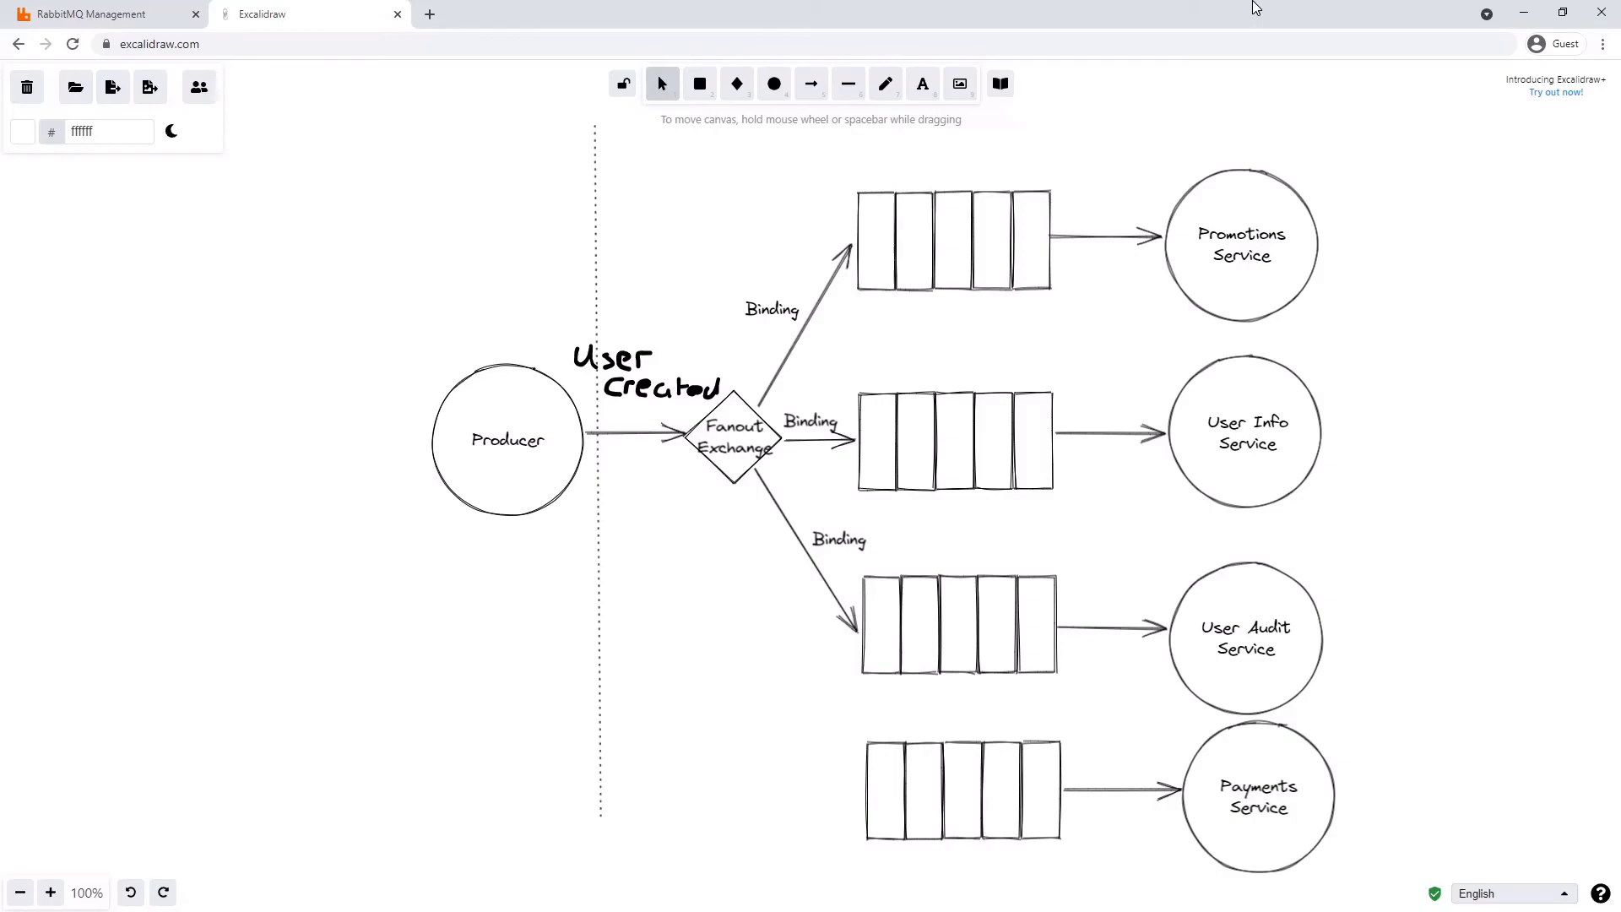
mouse_move(1085, 103)
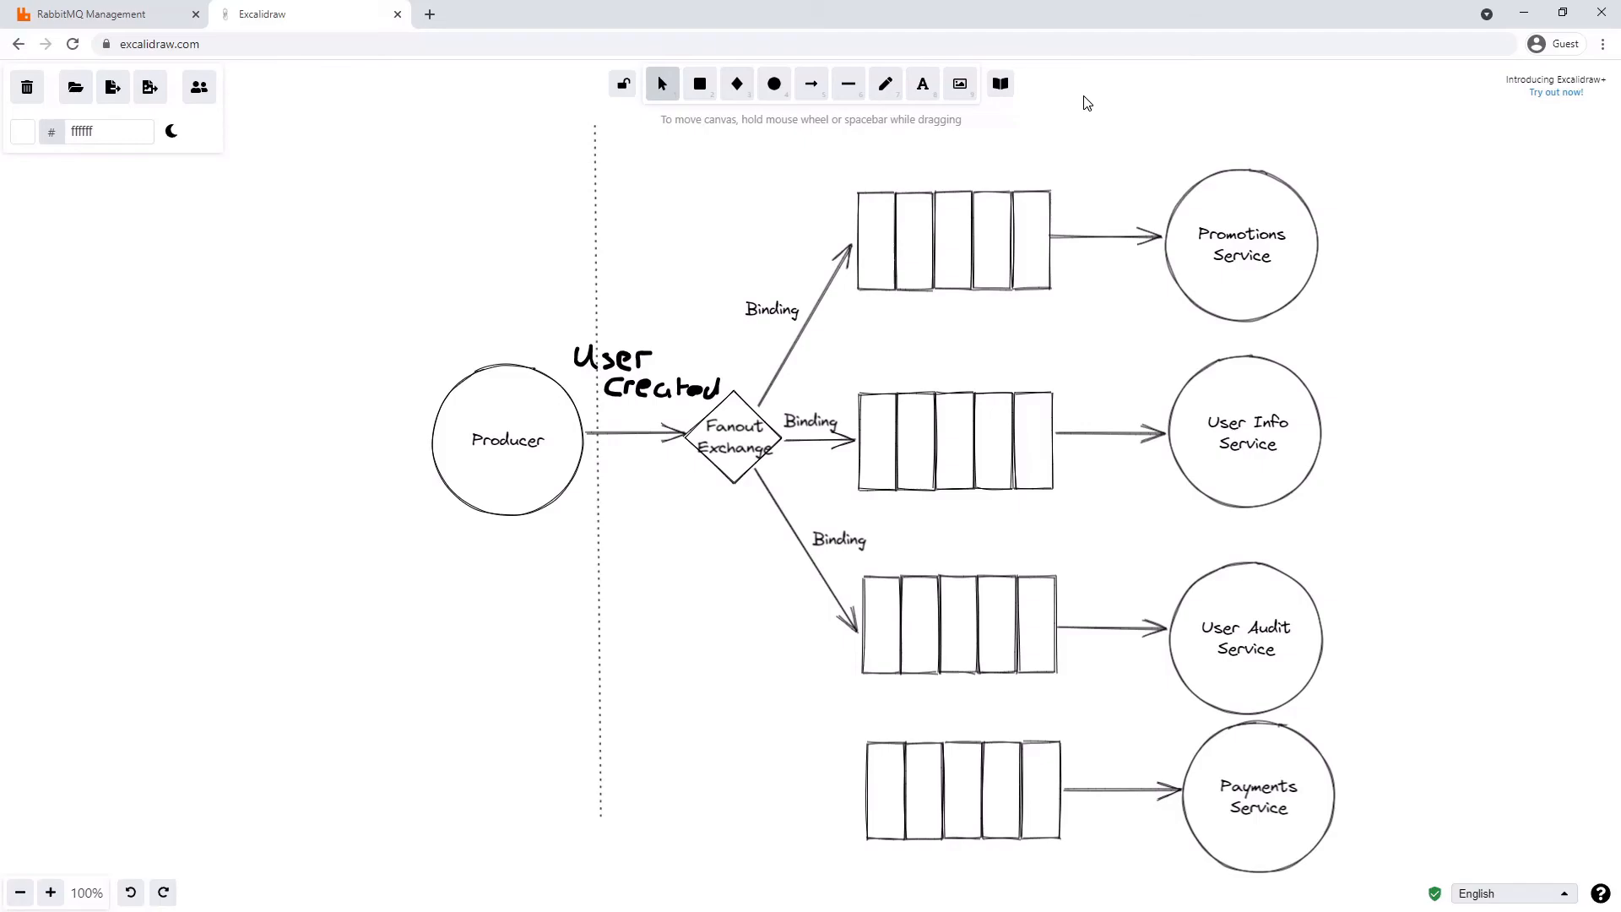
mouse_move(1086, 125)
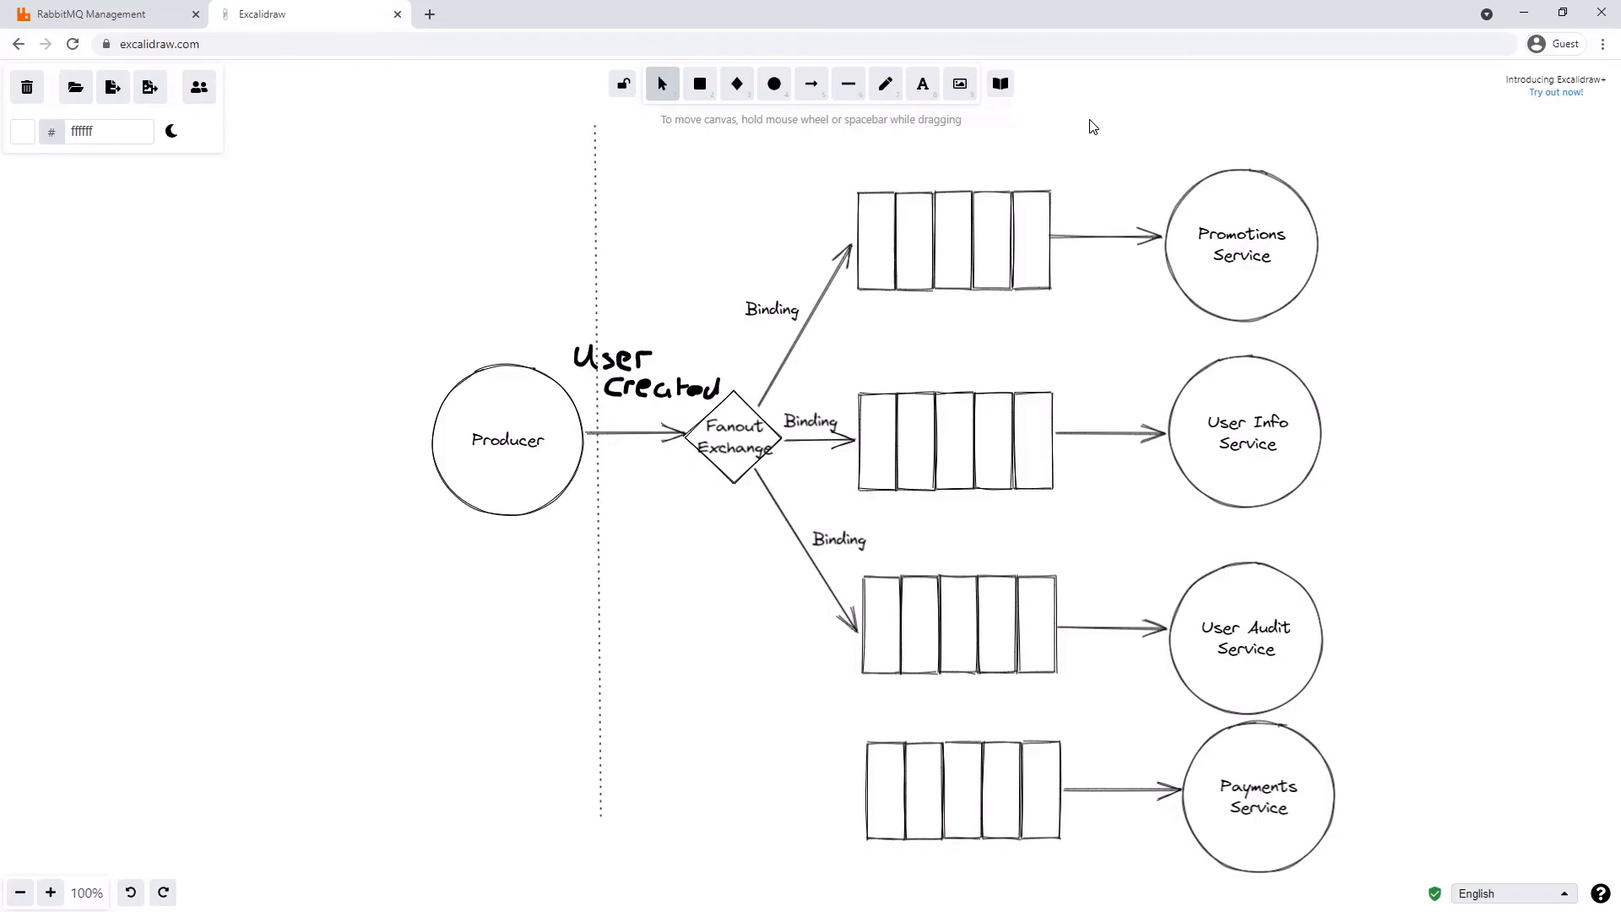
mouse_move(1118, 135)
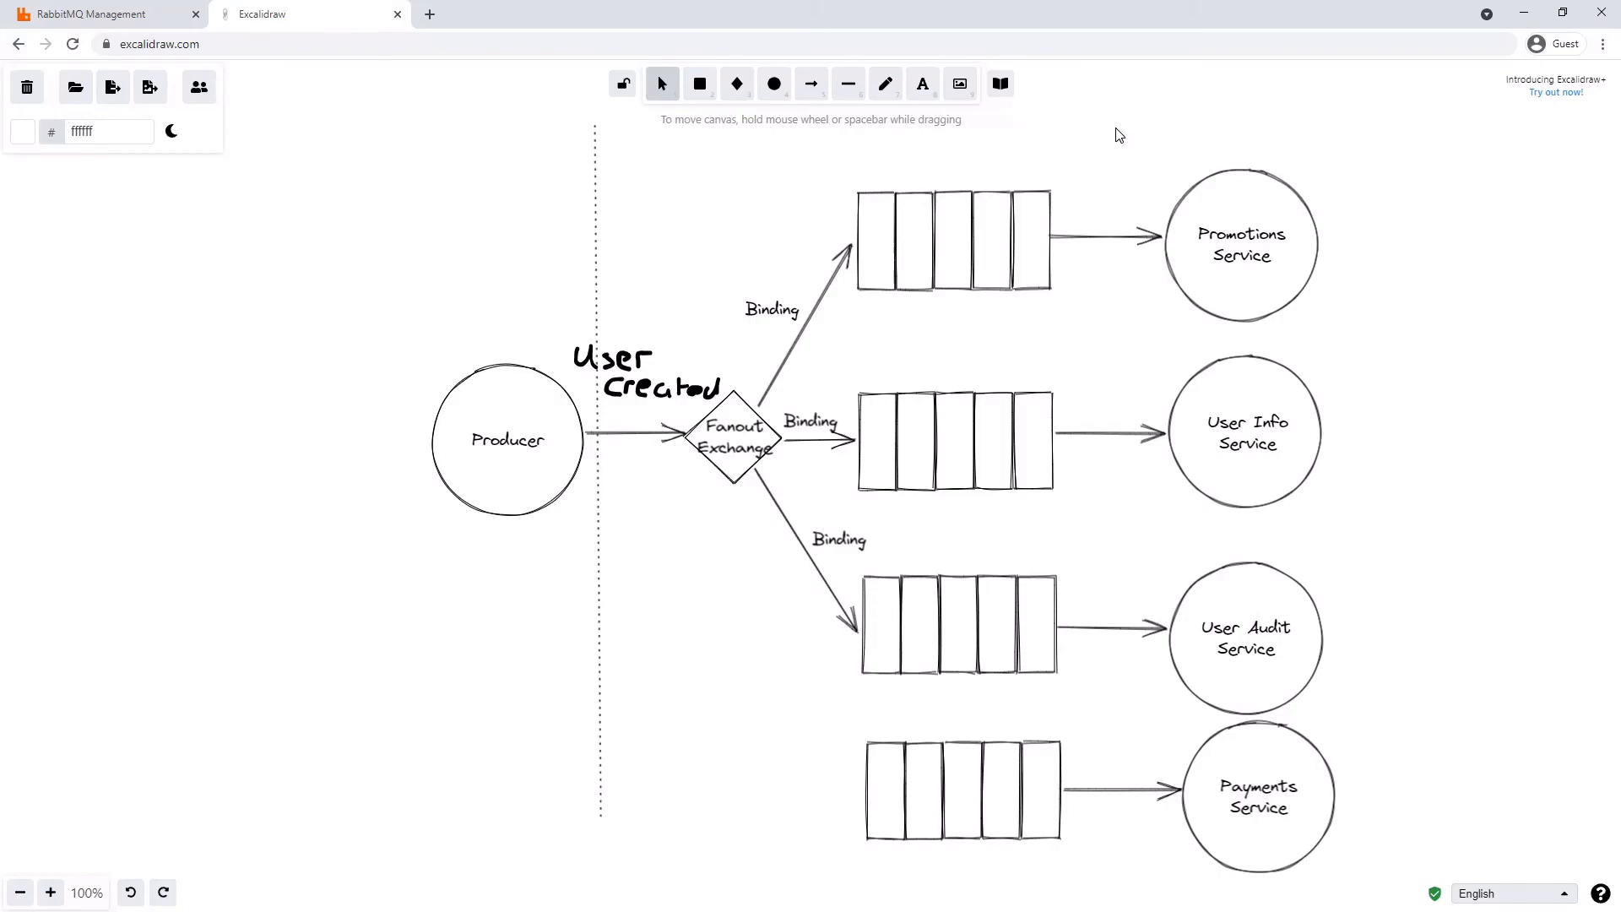
mouse_move(1228, 163)
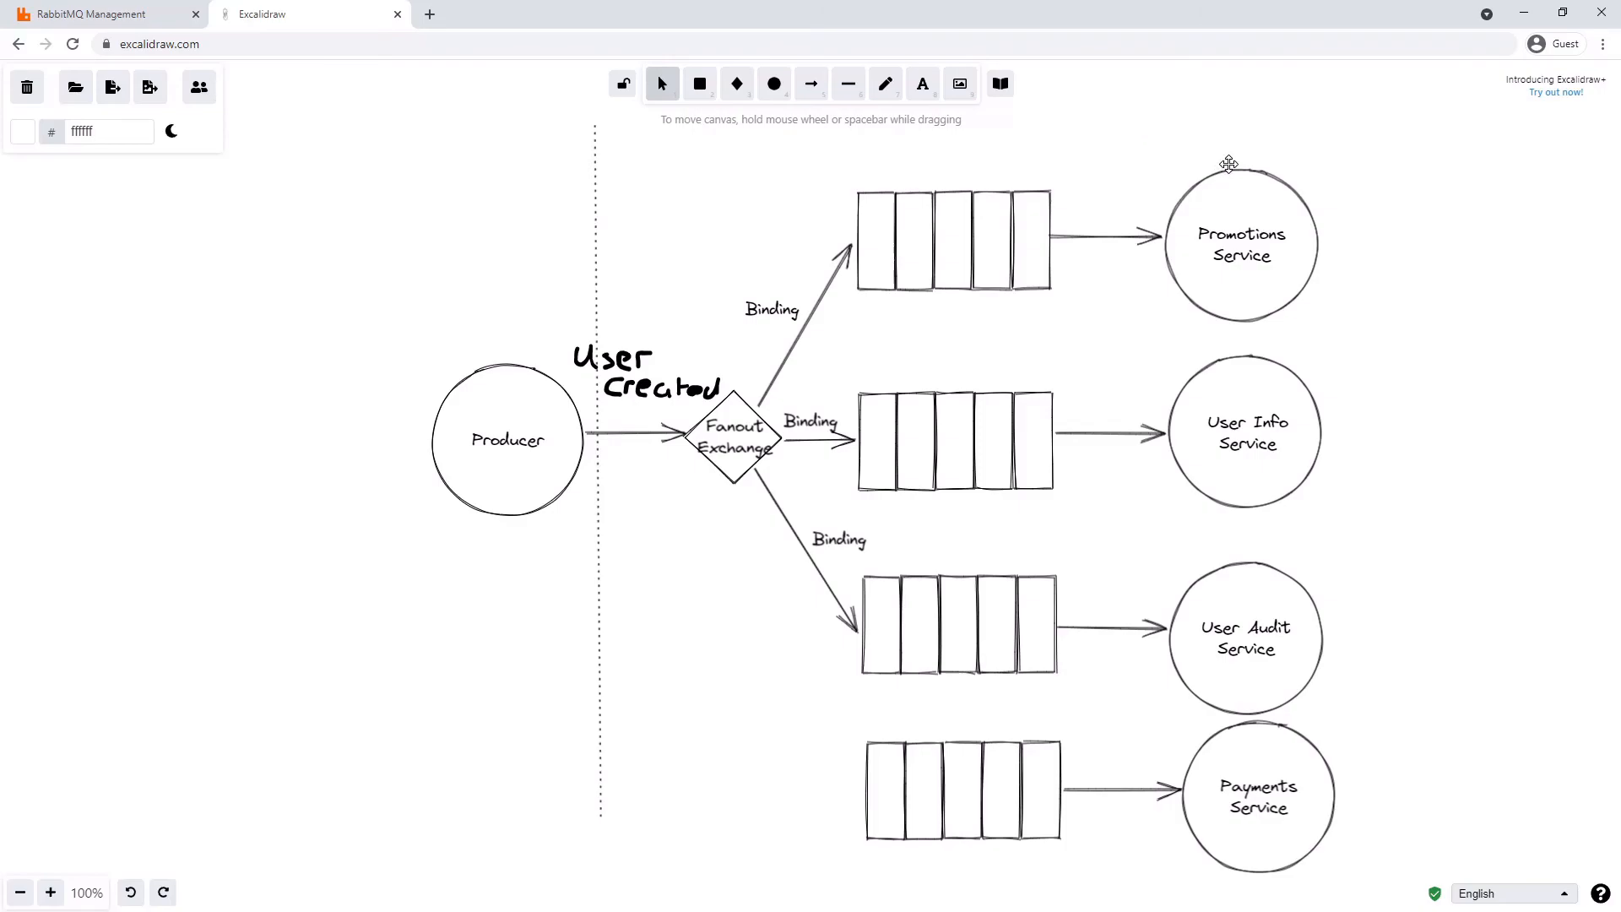
mouse_move(1276, 185)
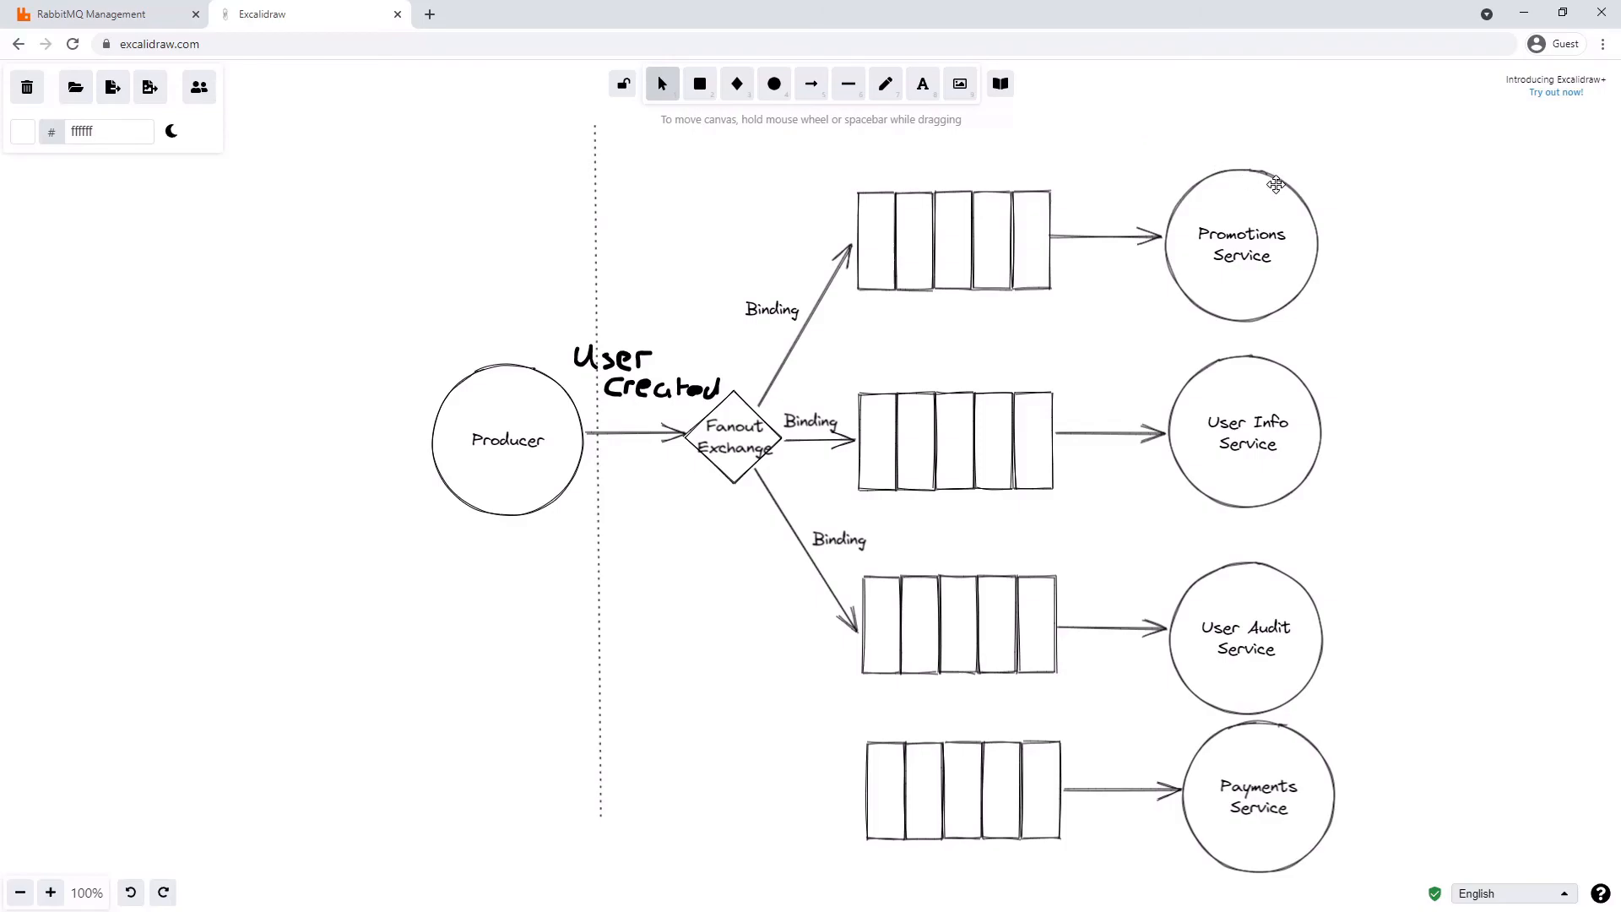